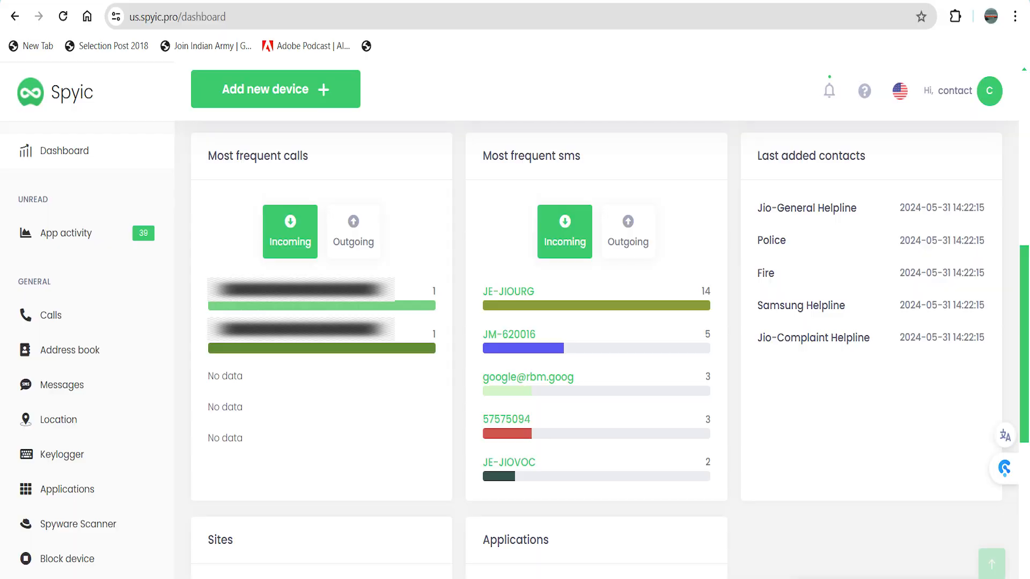
# - Show the monitored phone's call log with contacts, declined and missed call states, and start times
pyautogui.click(51, 315)
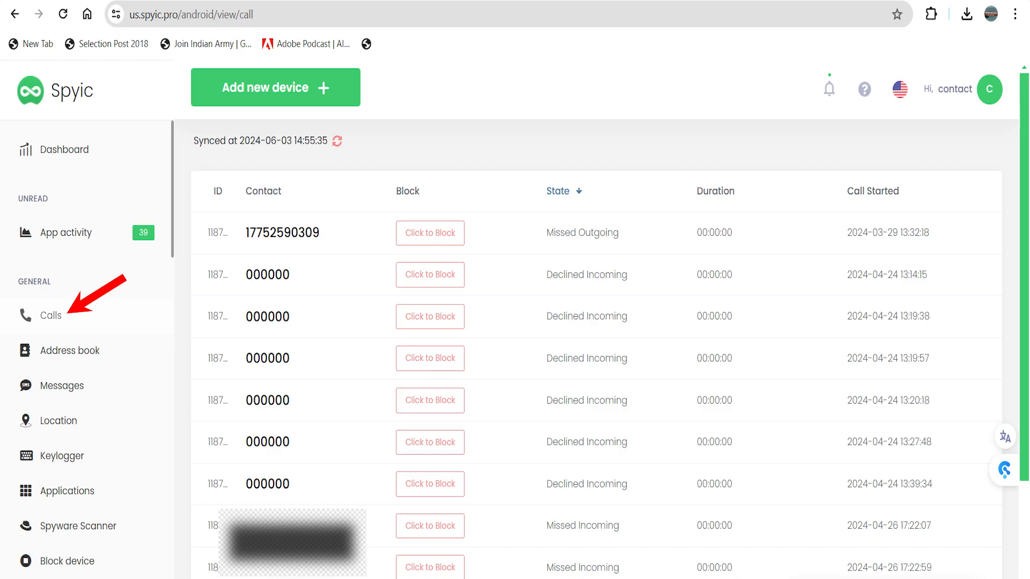
# - View the tracked locations map around Dehradun, then go back to the dashboard overview
pyautogui.click(55, 415)
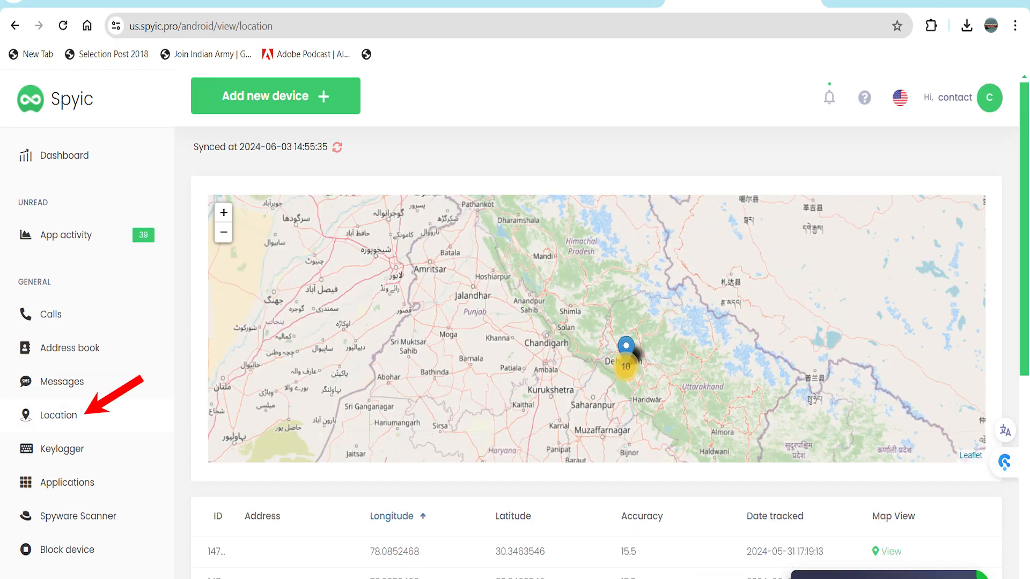
pyautogui.click(64, 155)
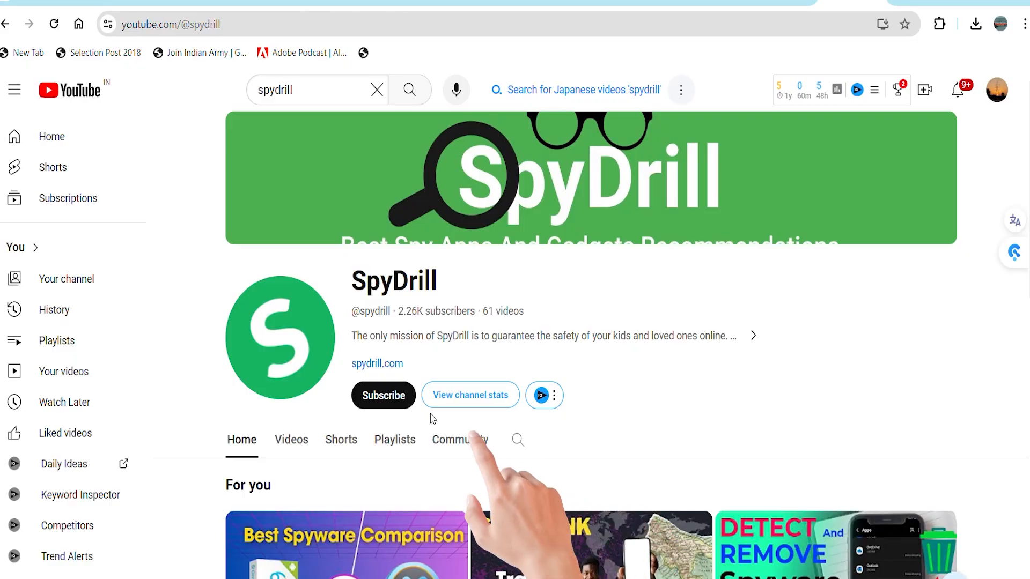
pyautogui.click(383, 395)
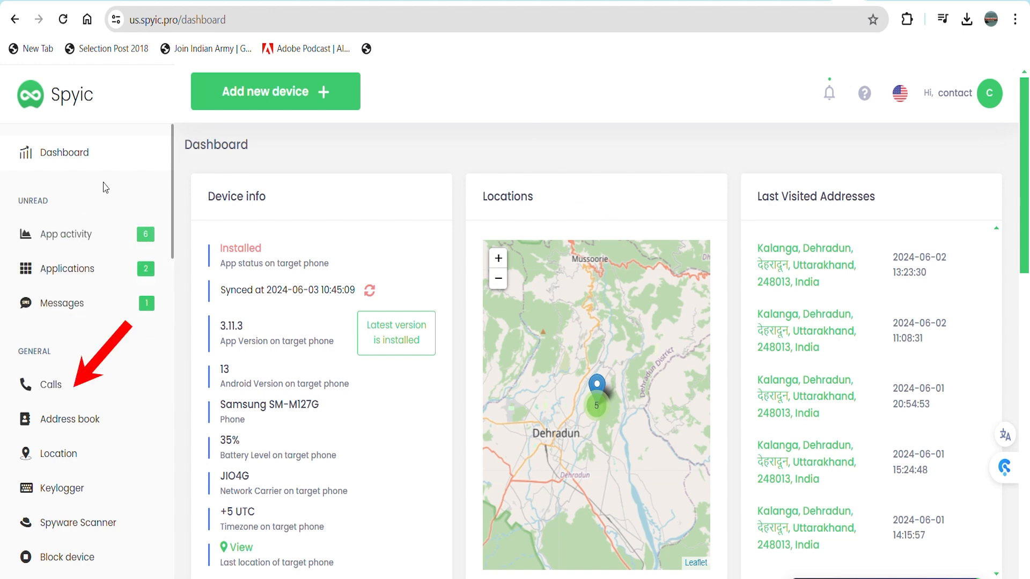
pyautogui.click(49, 383)
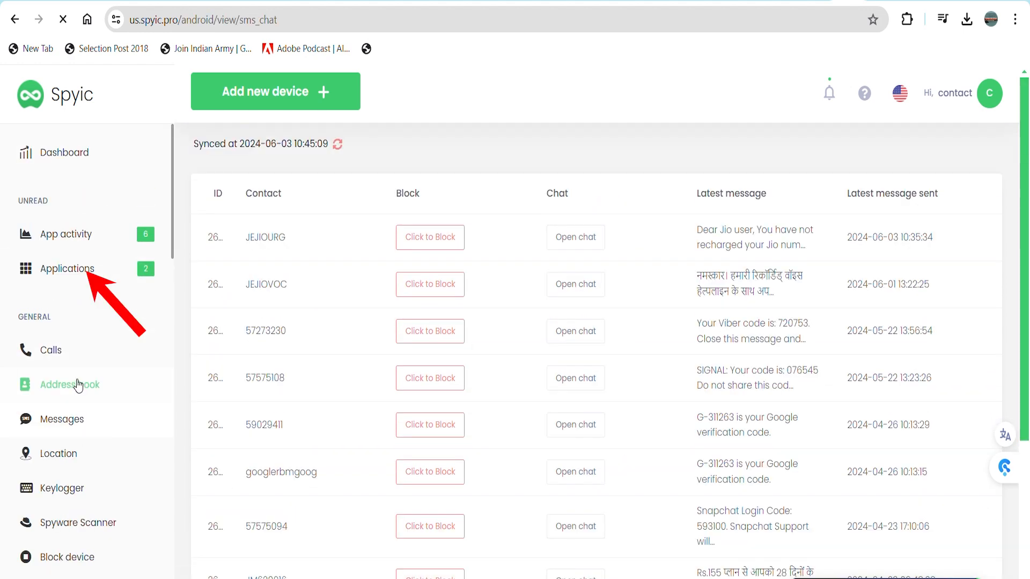
pyautogui.click(47, 391)
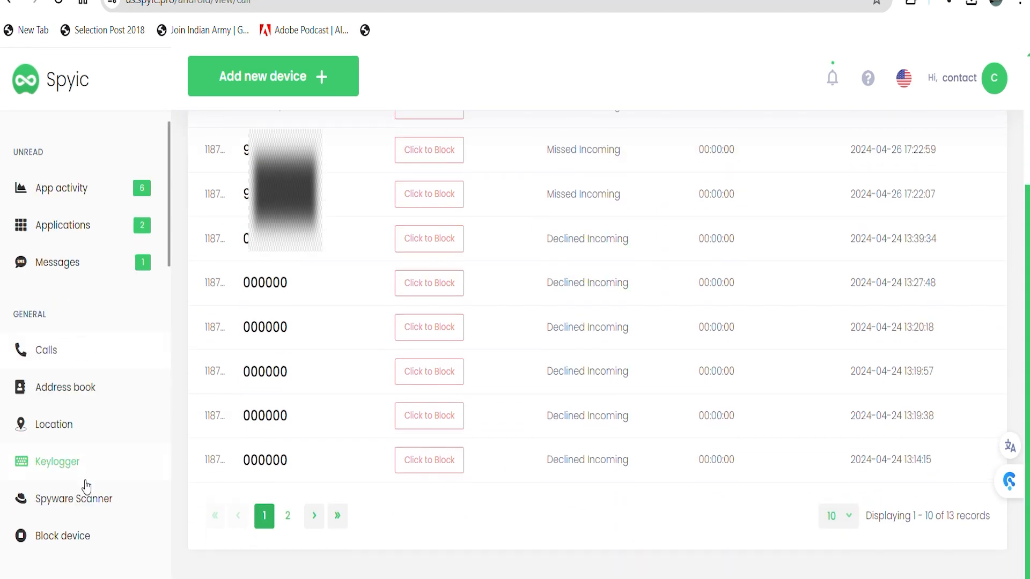
pyautogui.click(56, 261)
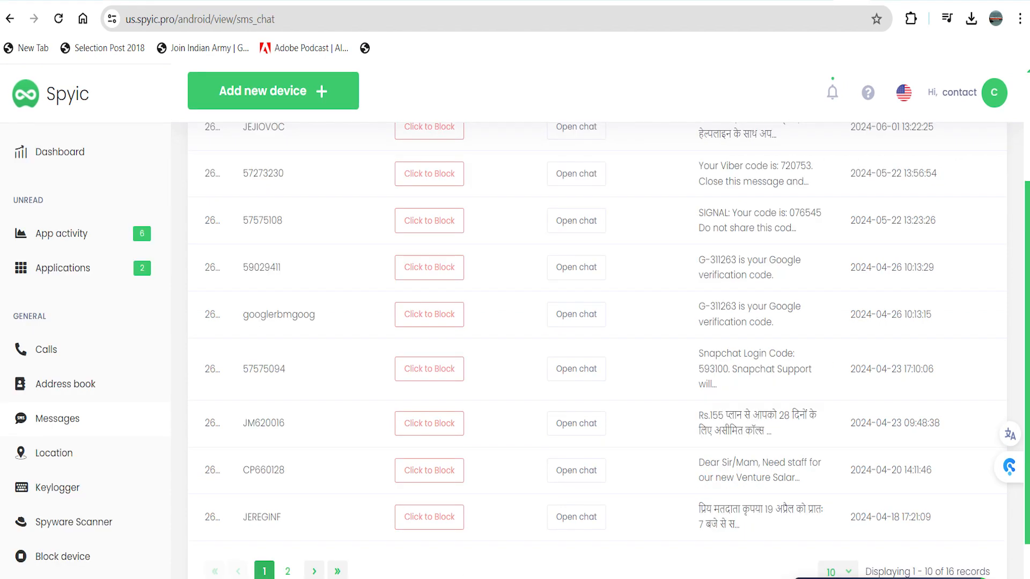
pyautogui.click(59, 149)
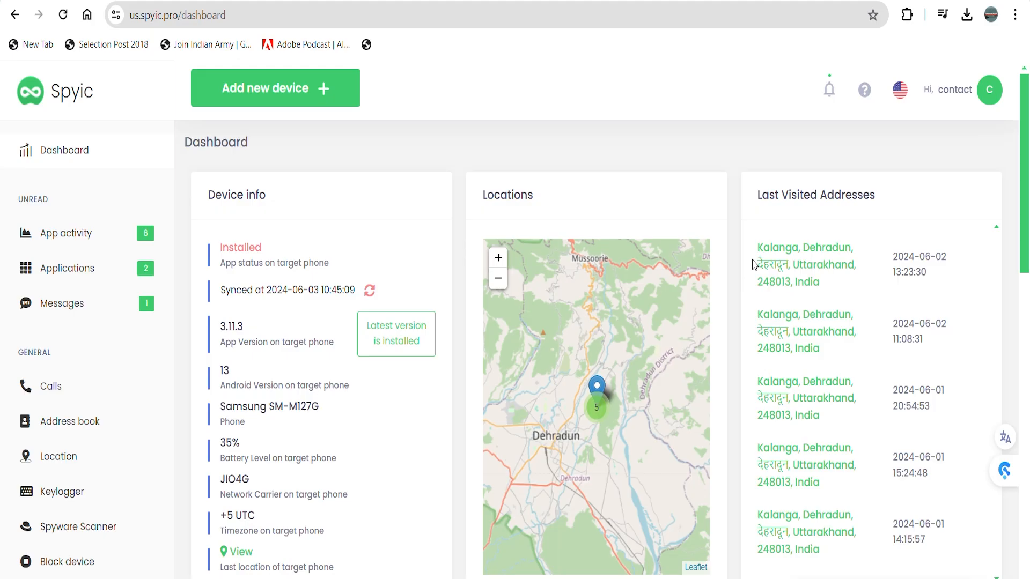